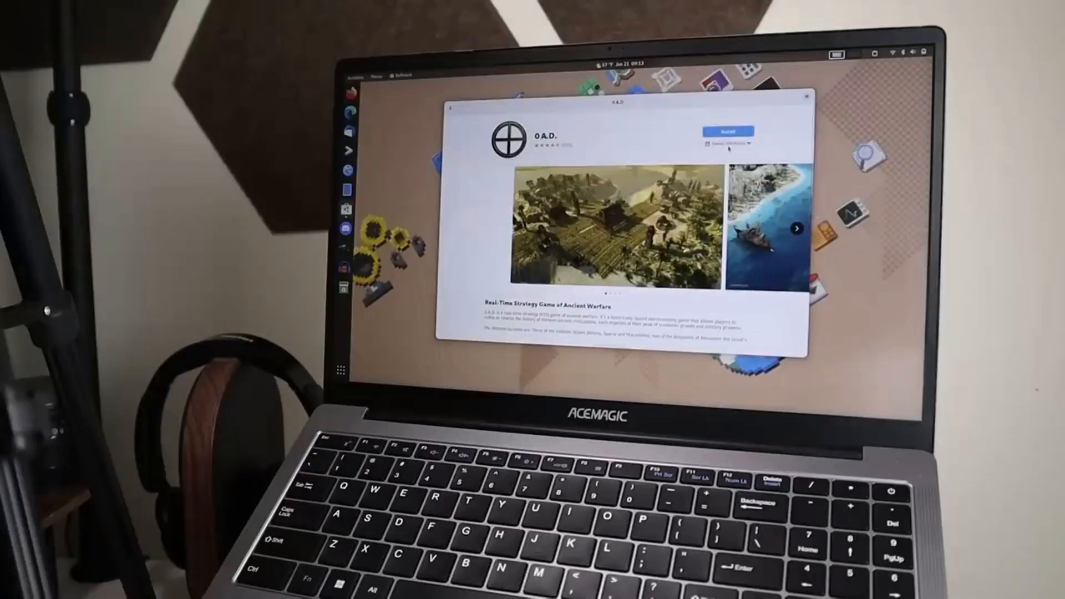
- Expand the install-source list for 0 A.D. to reveal the Debian and Flatpak options
{"action": "left_click", "coordinate": [725, 143]}
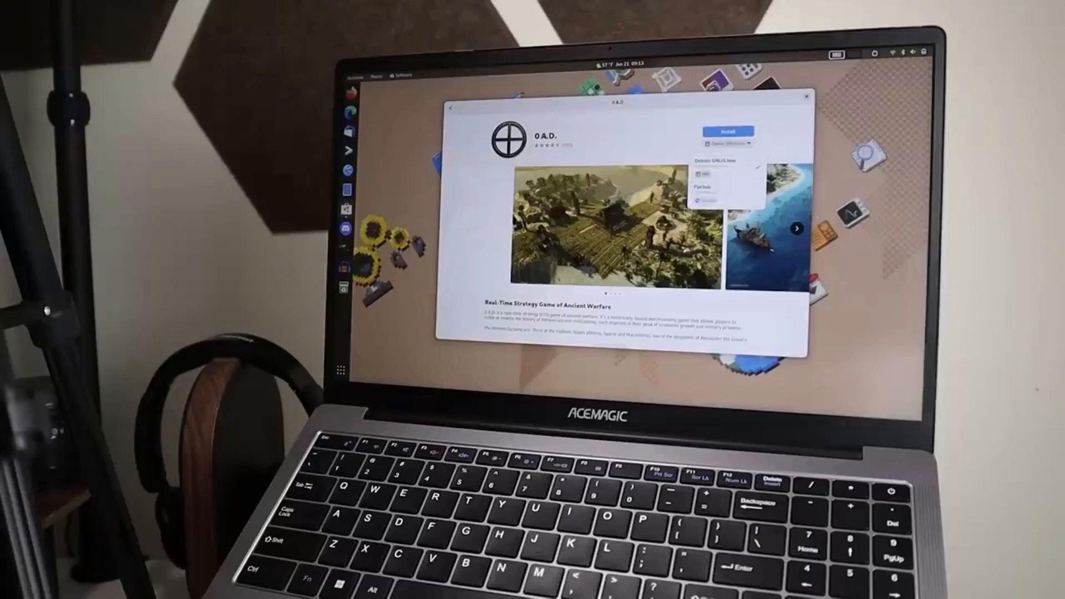